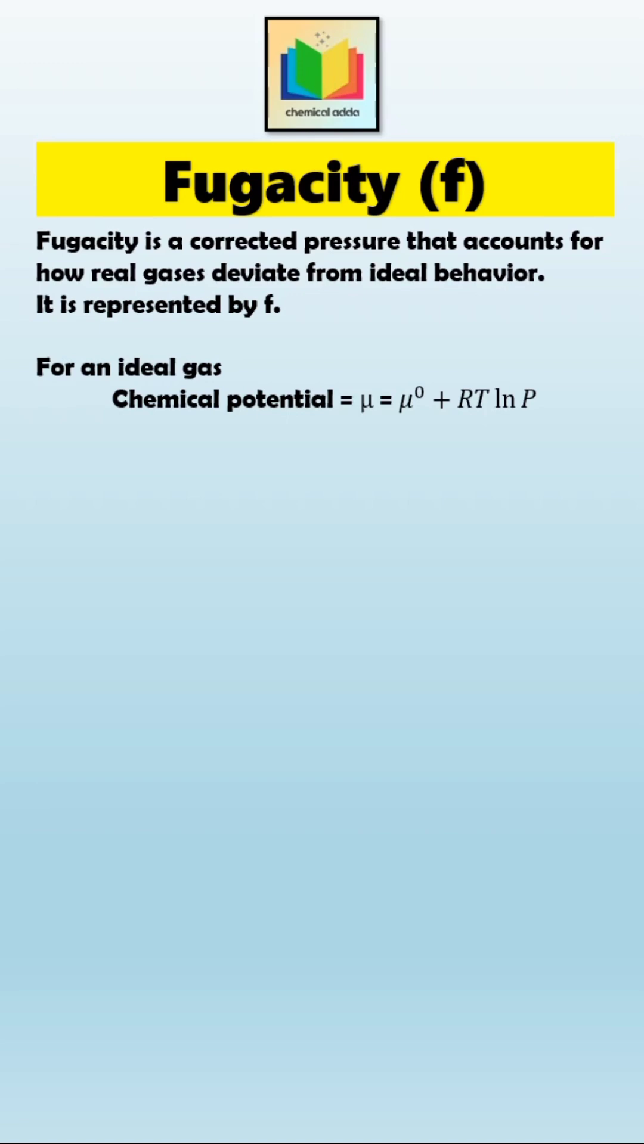
type("For Real gas")
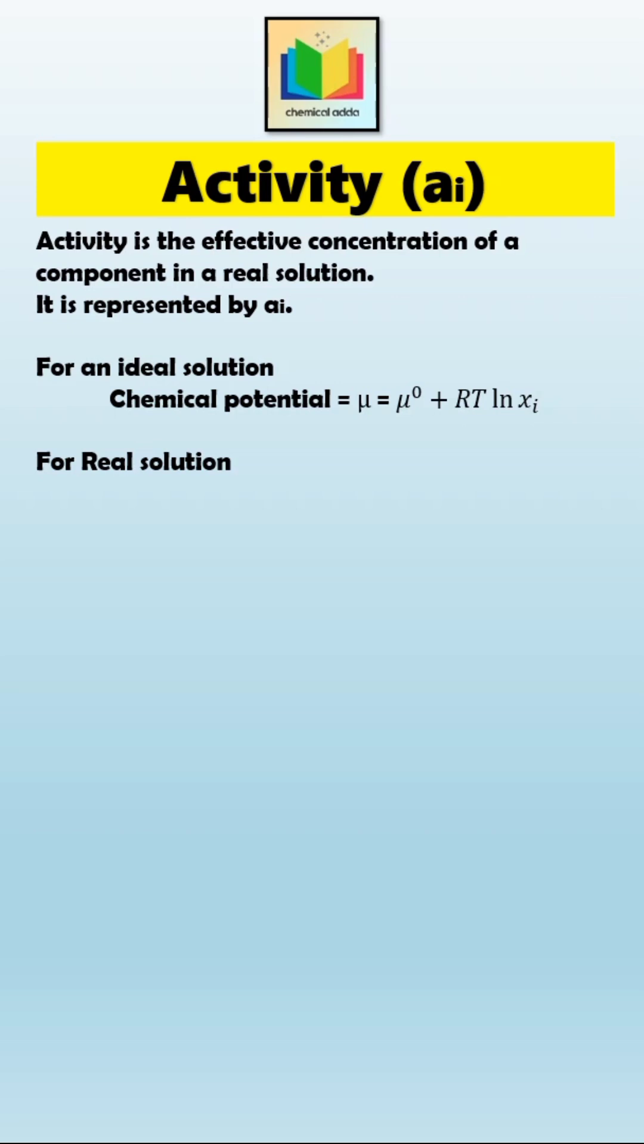
type("Chemical potential = μ = μ⁰ + RT ln aᵢ")
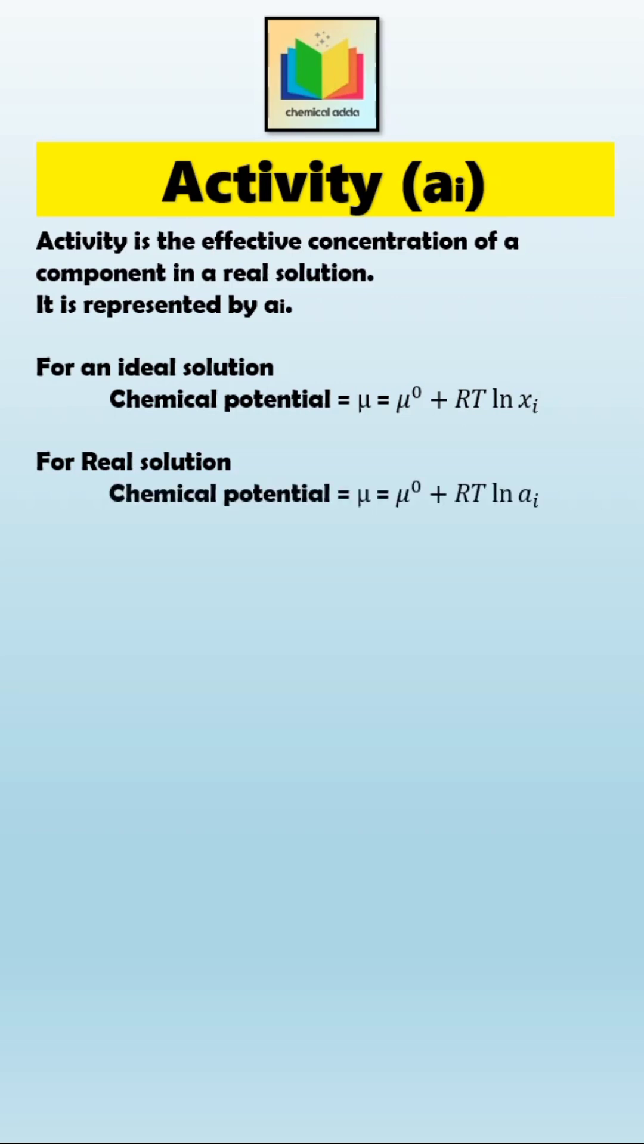